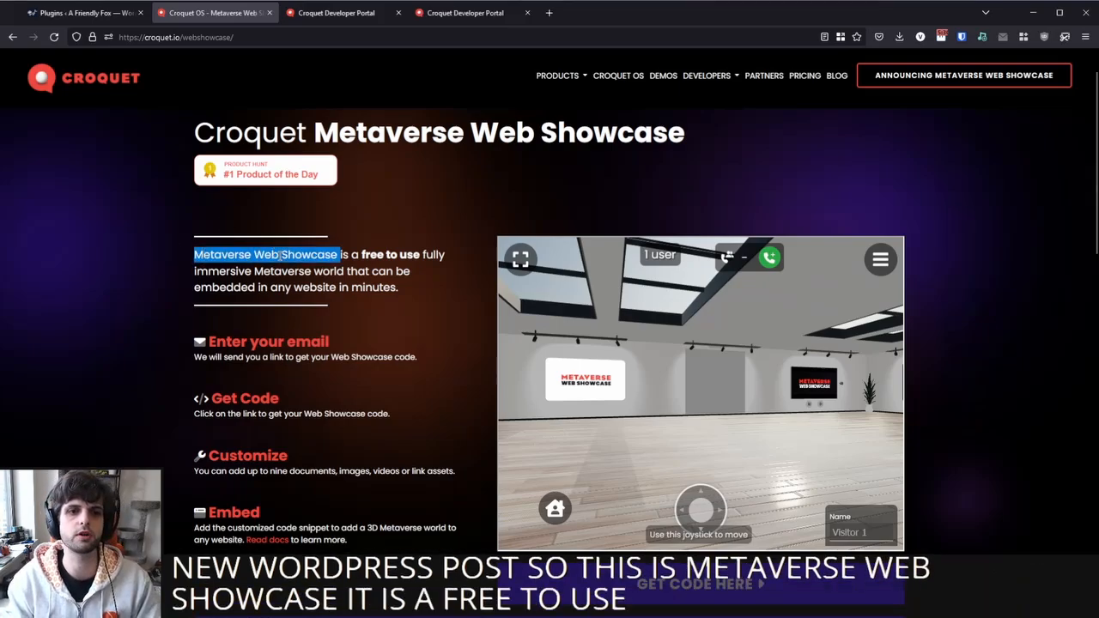
# - Scroll down the live post and walk through the embedded gallery with the joystick
pyautogui.moveTo(194, 254); pyautogui.dragTo(398, 287)
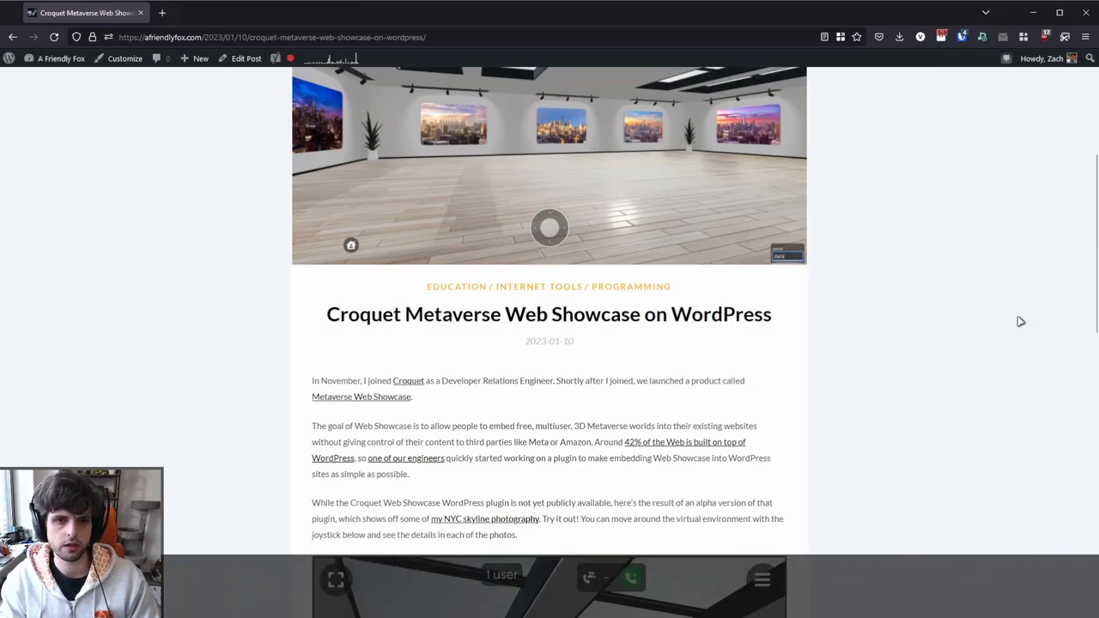
pyautogui.moveTo(879, 327)
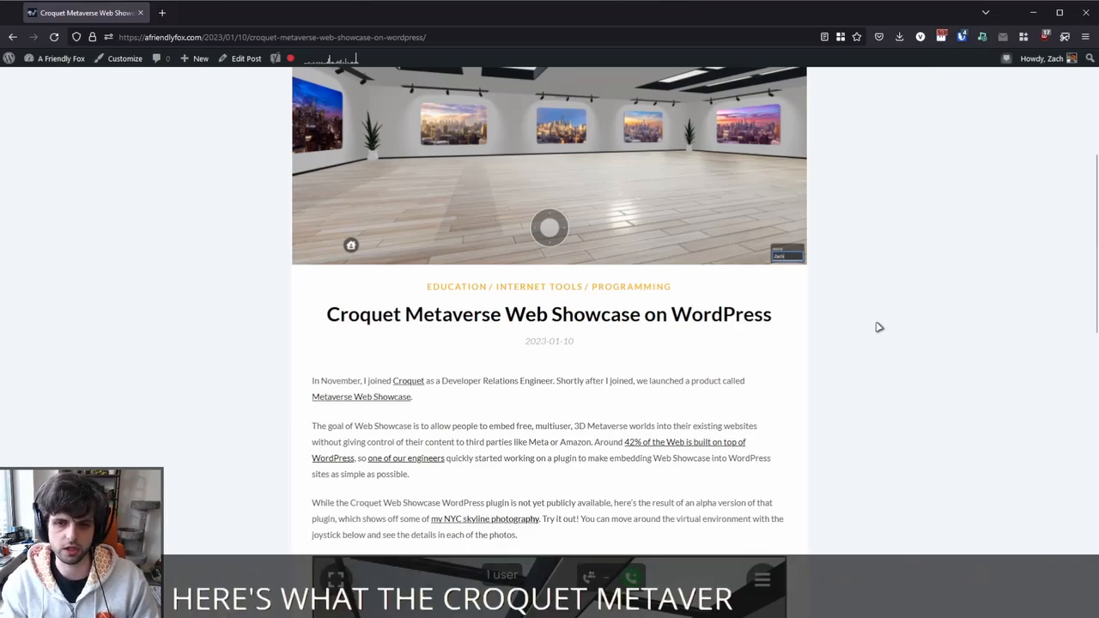
pyautogui.scroll(-3)
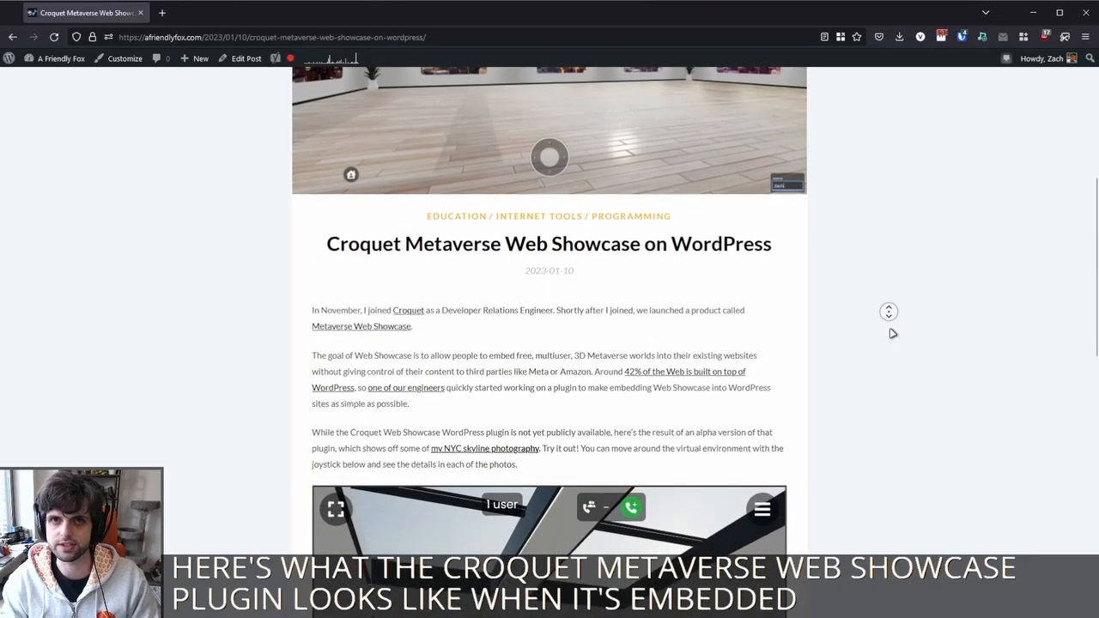
pyautogui.scroll(-3)
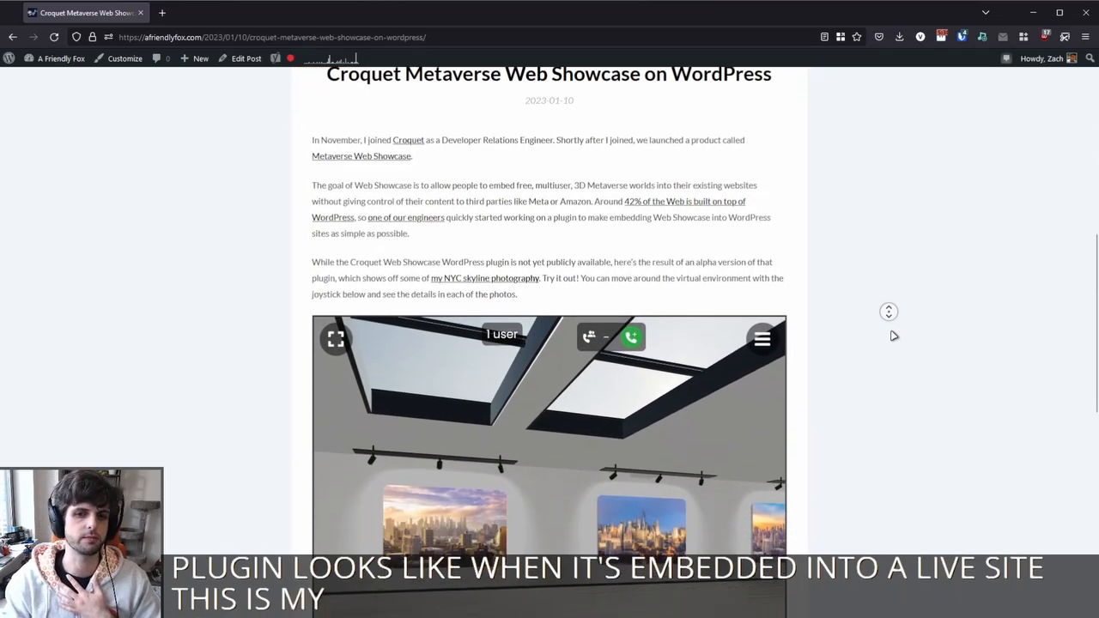
pyautogui.scroll(-3)
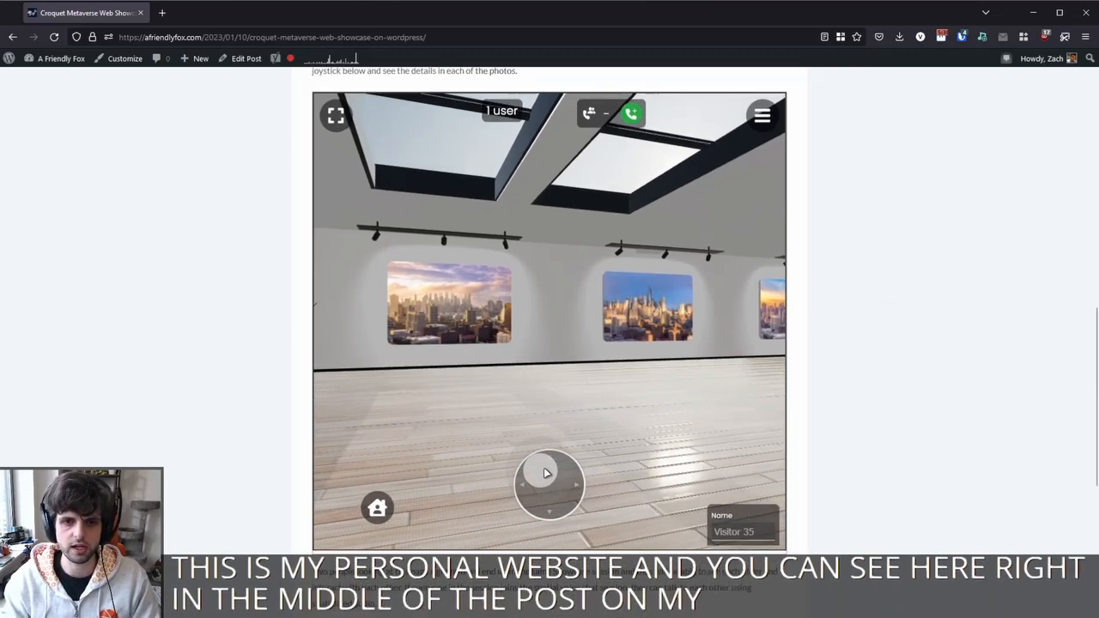
pyautogui.moveTo(550, 485); pyautogui.dragTo(550, 464)
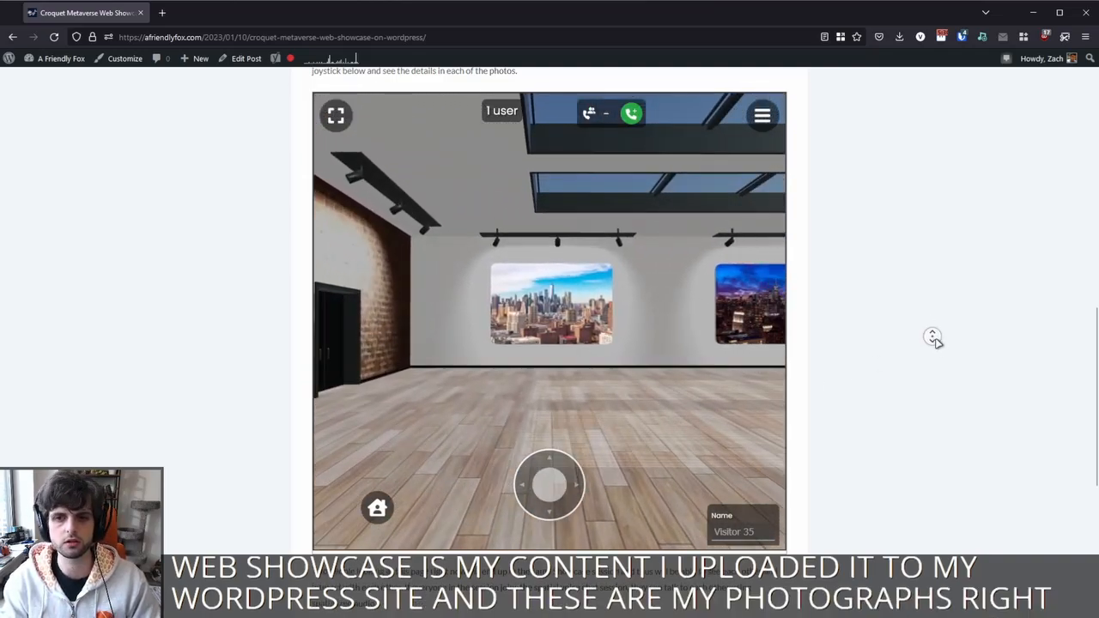
pyautogui.scroll(-3)
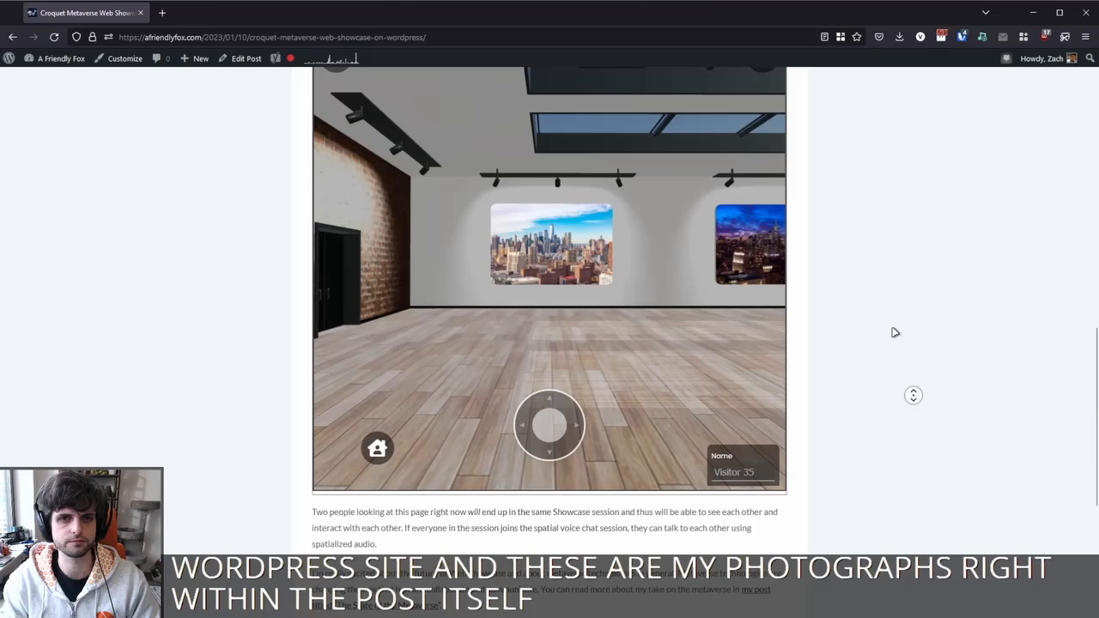
pyautogui.scroll(3)
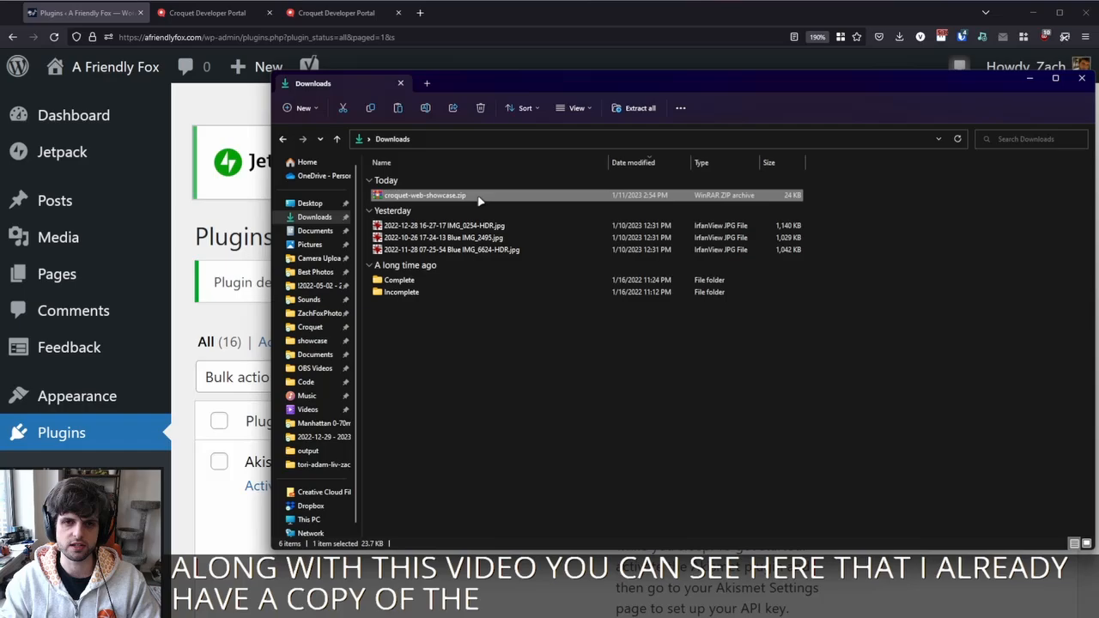
pyautogui.moveTo(434, 200)
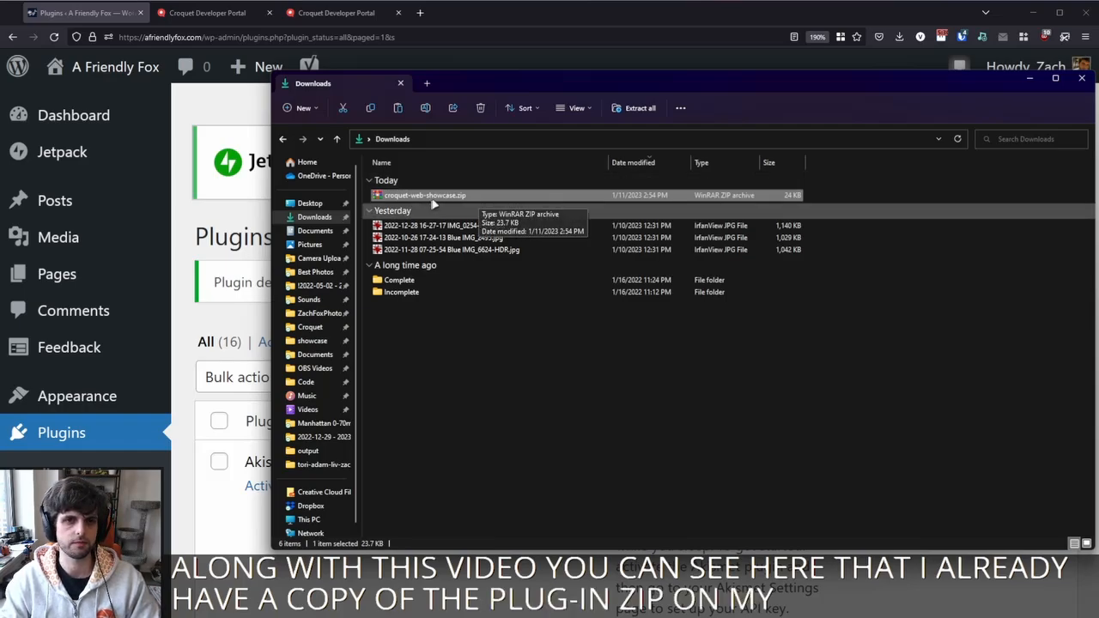
pyautogui.click(268, 66)
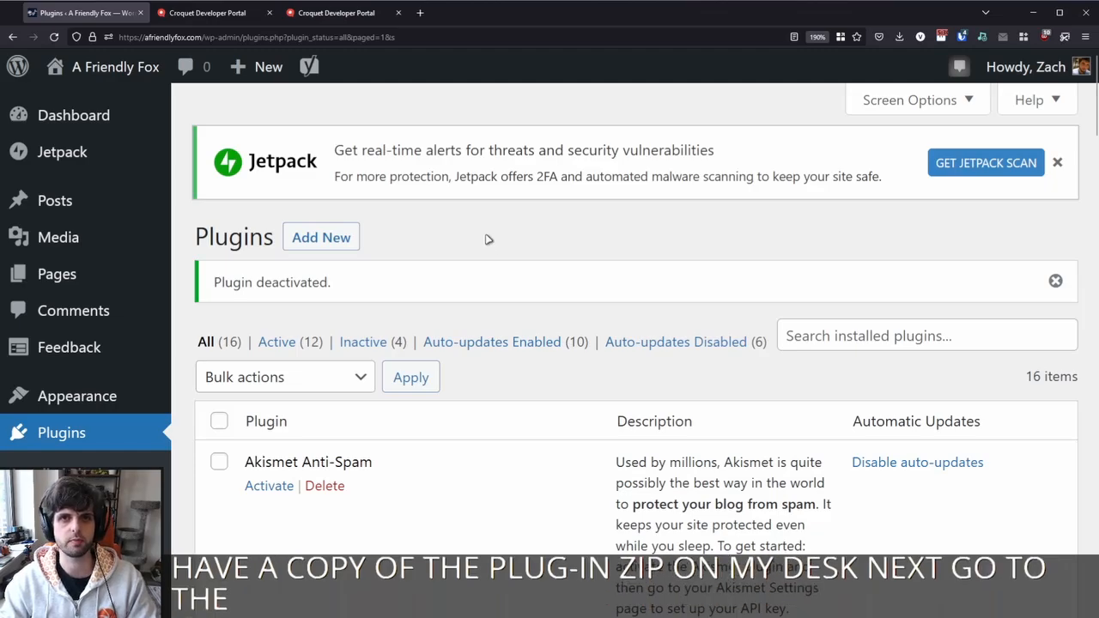
pyautogui.moveTo(358, 414)
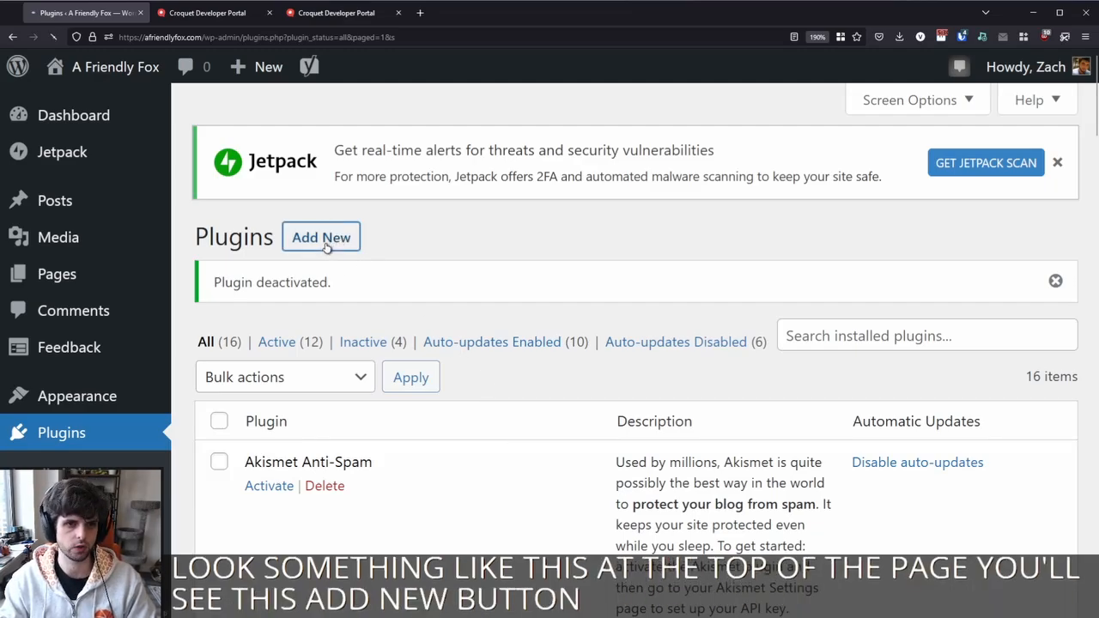
# - Go to Add New on the Plugins page and show the Upload Plugin form
pyautogui.click(321, 238)
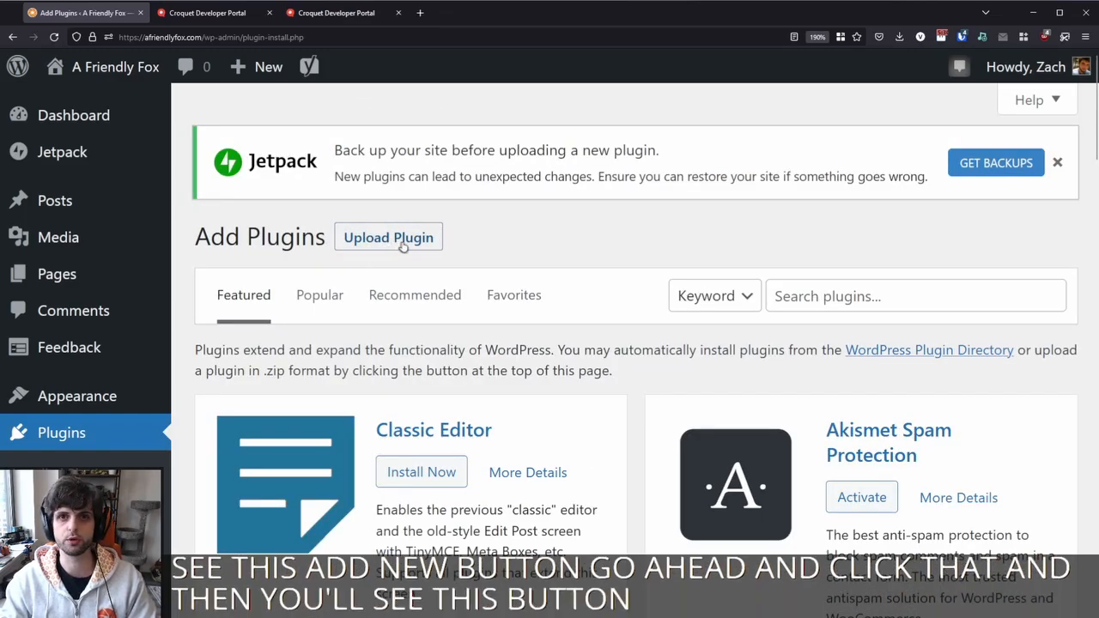
pyautogui.click(388, 238)
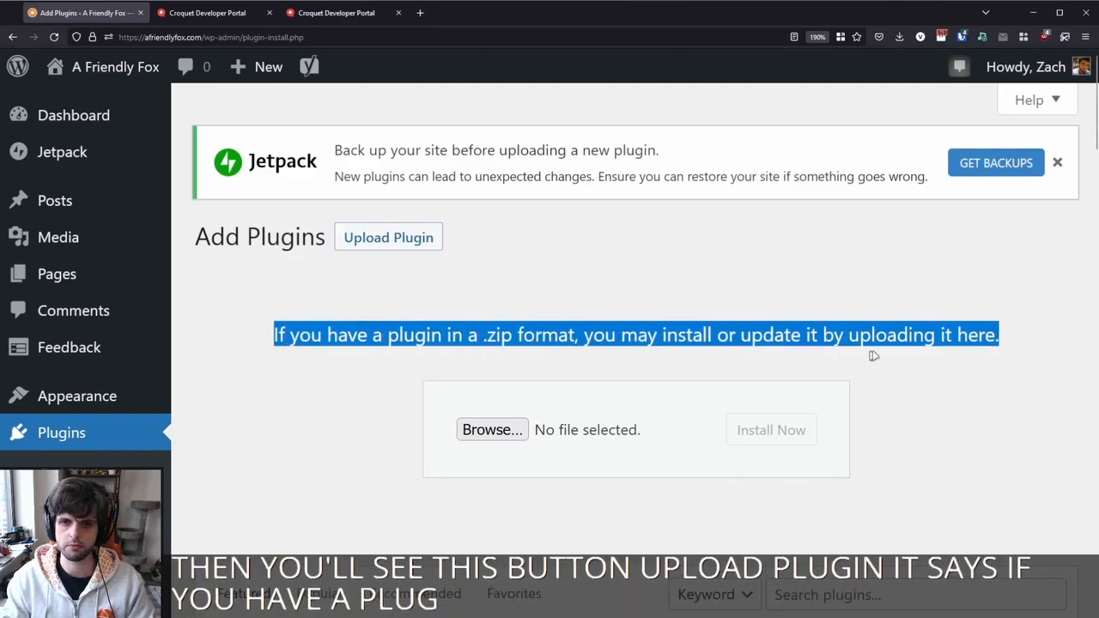
pyautogui.moveTo(1048, 348)
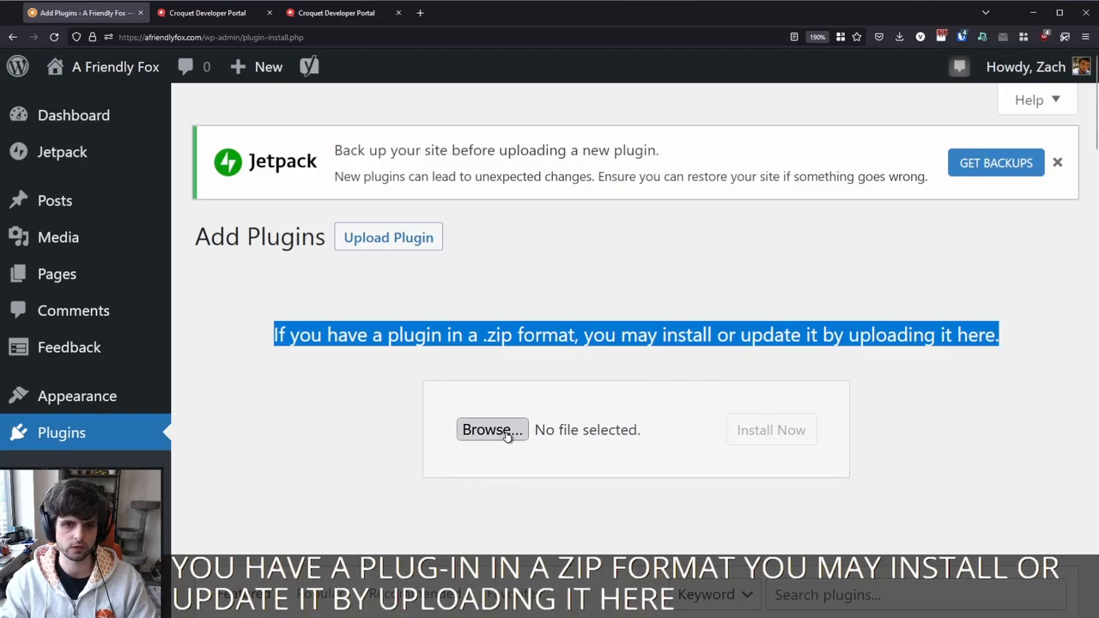
# - Upload croquet-web-showcase.zip from Downloads and install it with Install Now
pyautogui.click(492, 429)
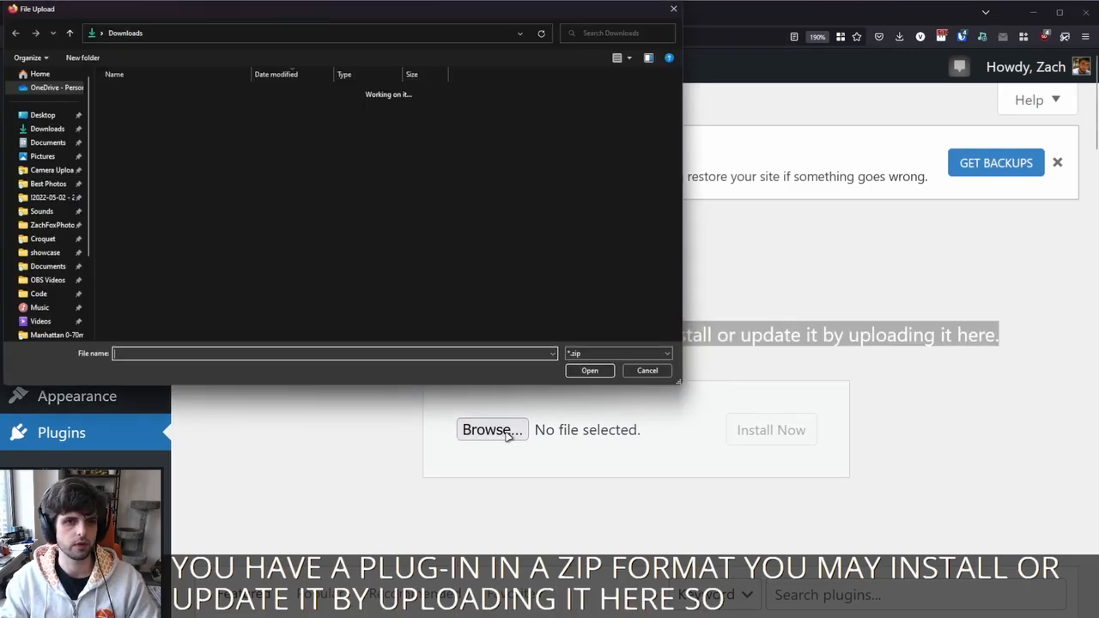
pyautogui.click(158, 107)
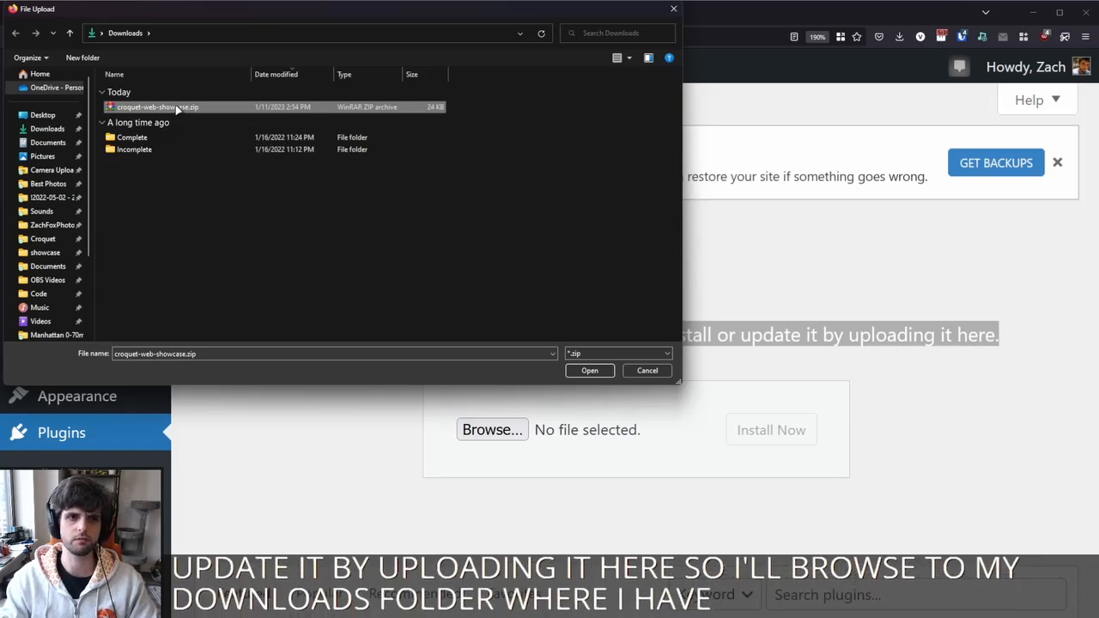
pyautogui.click(589, 370)
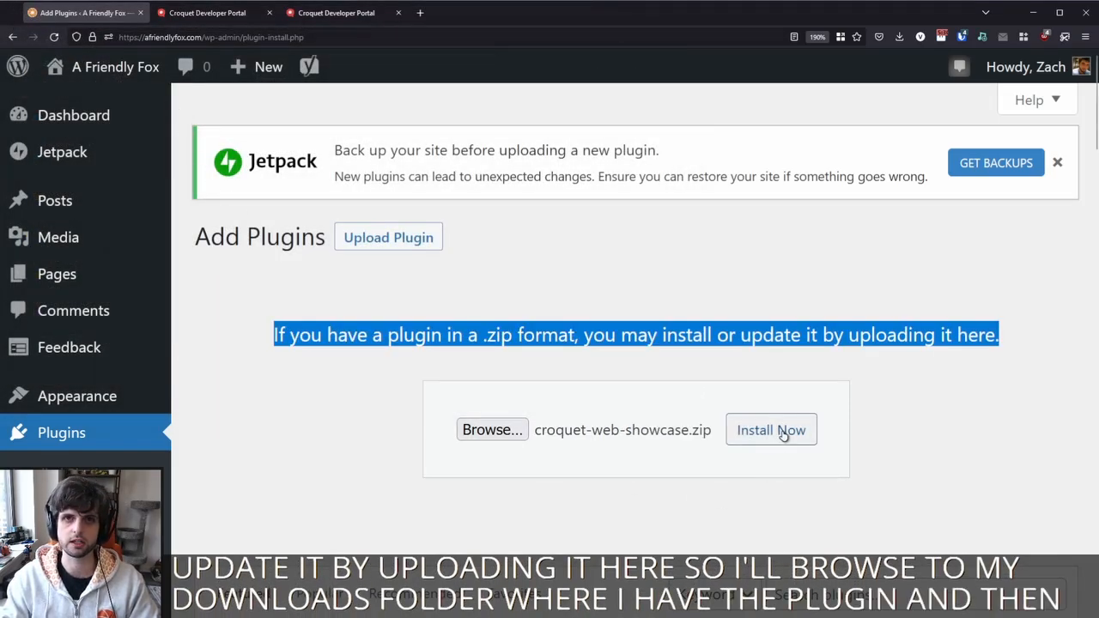
pyautogui.click(770, 429)
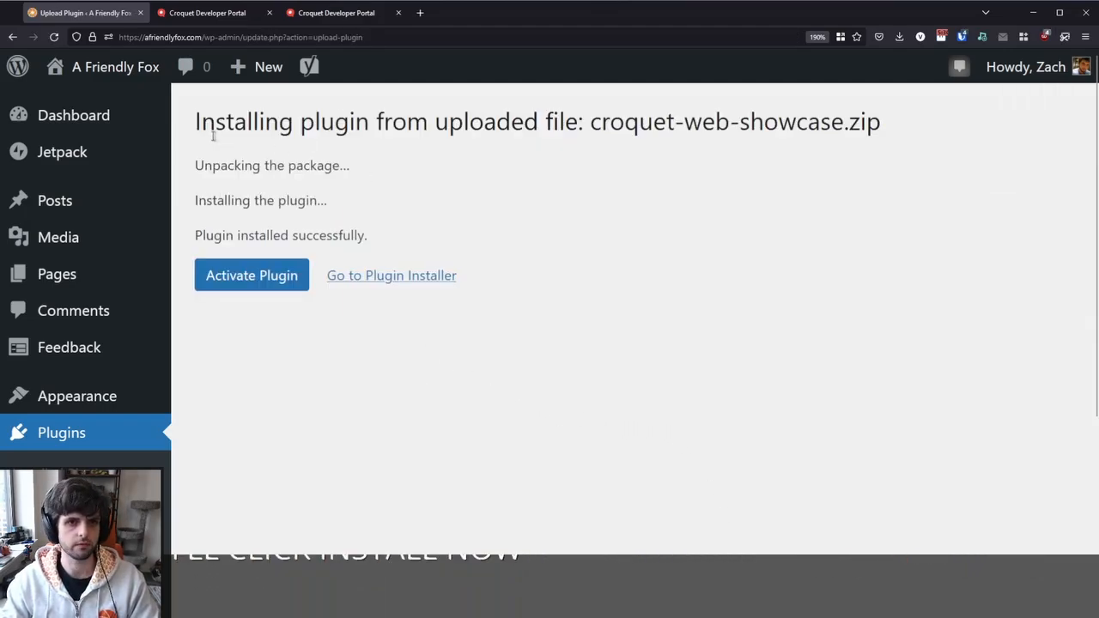
# - Activate the freshly installed croquet-web-showcase plugin
pyautogui.doubleClick(241, 235)
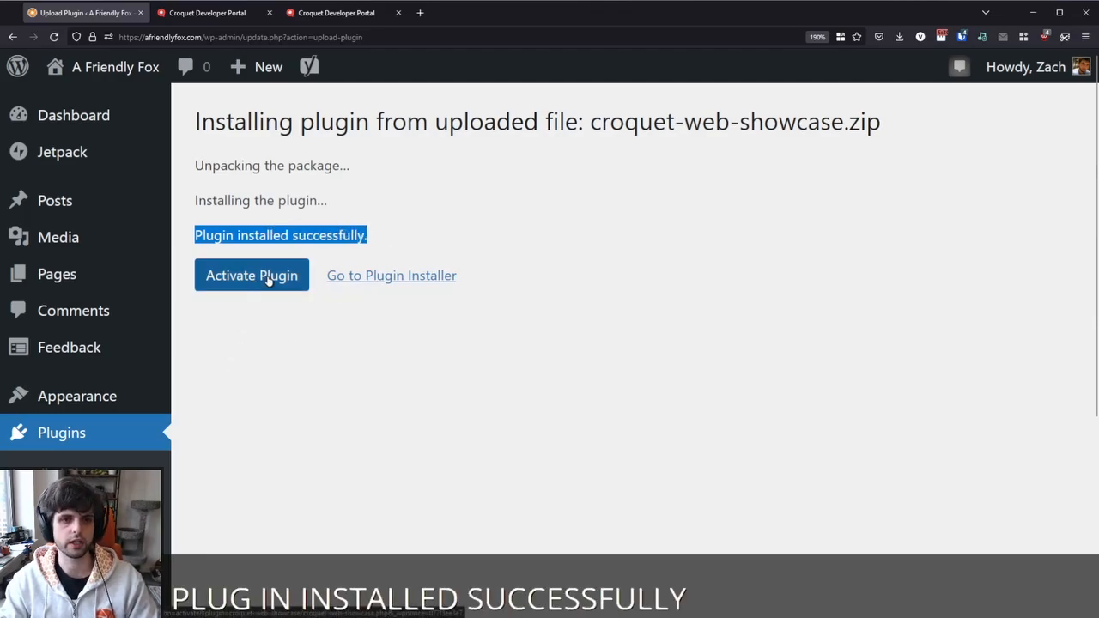
pyautogui.click(251, 275)
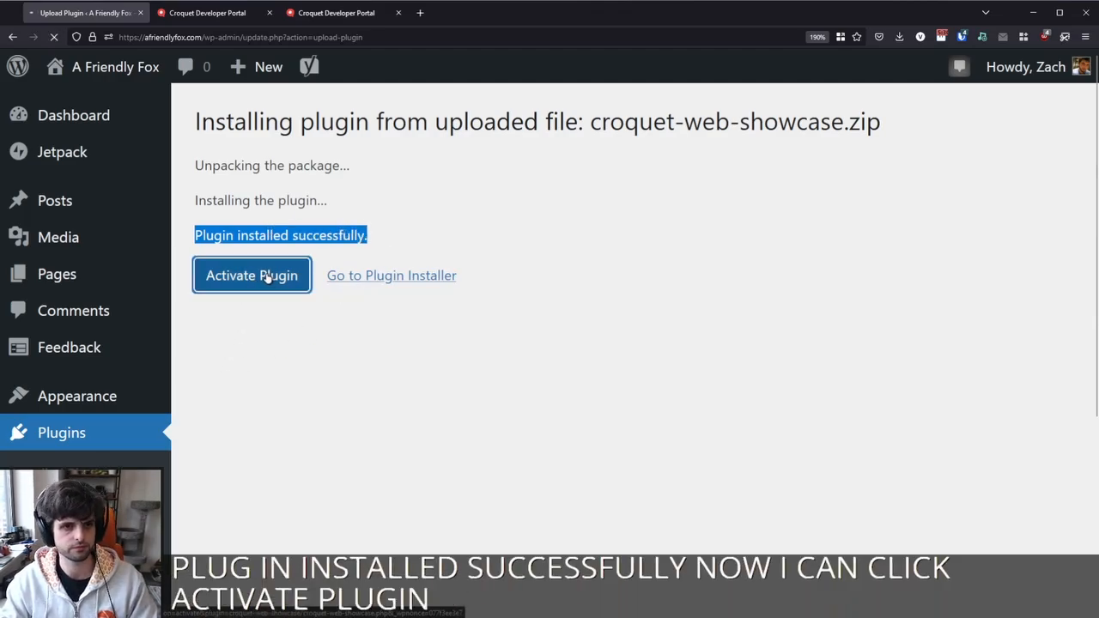
pyautogui.click(251, 274)
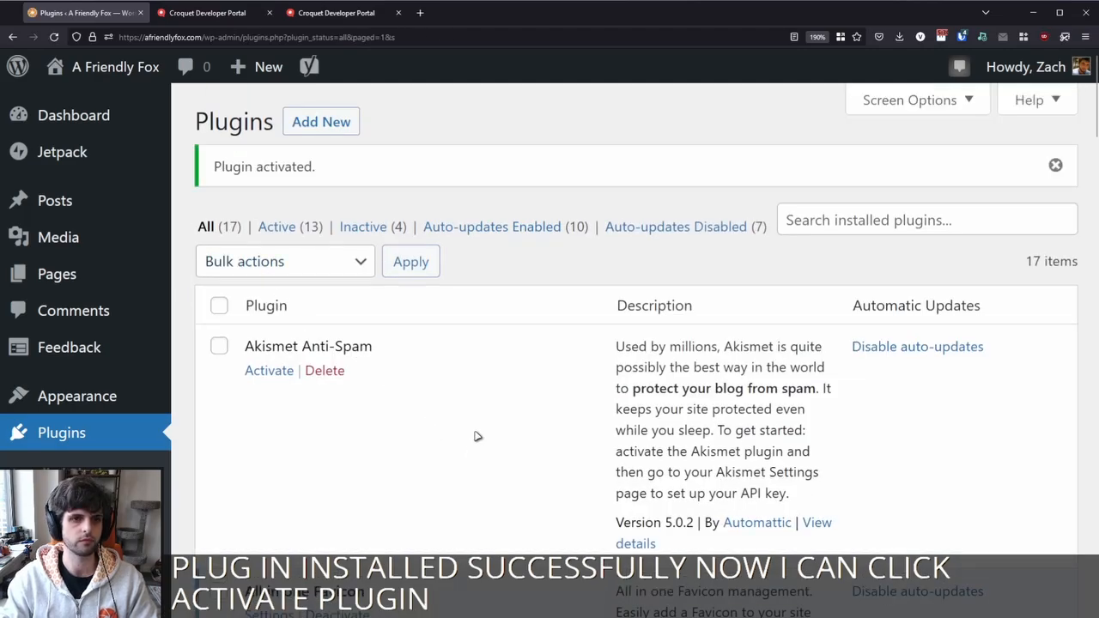
pyautogui.scroll(-3)
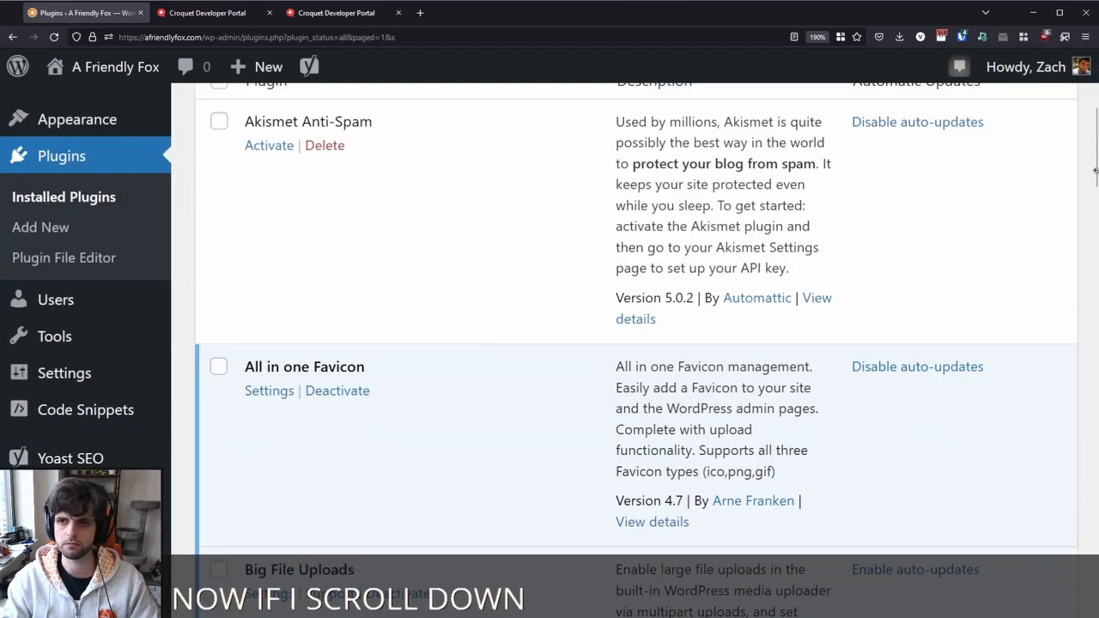
pyautogui.scroll(-3)
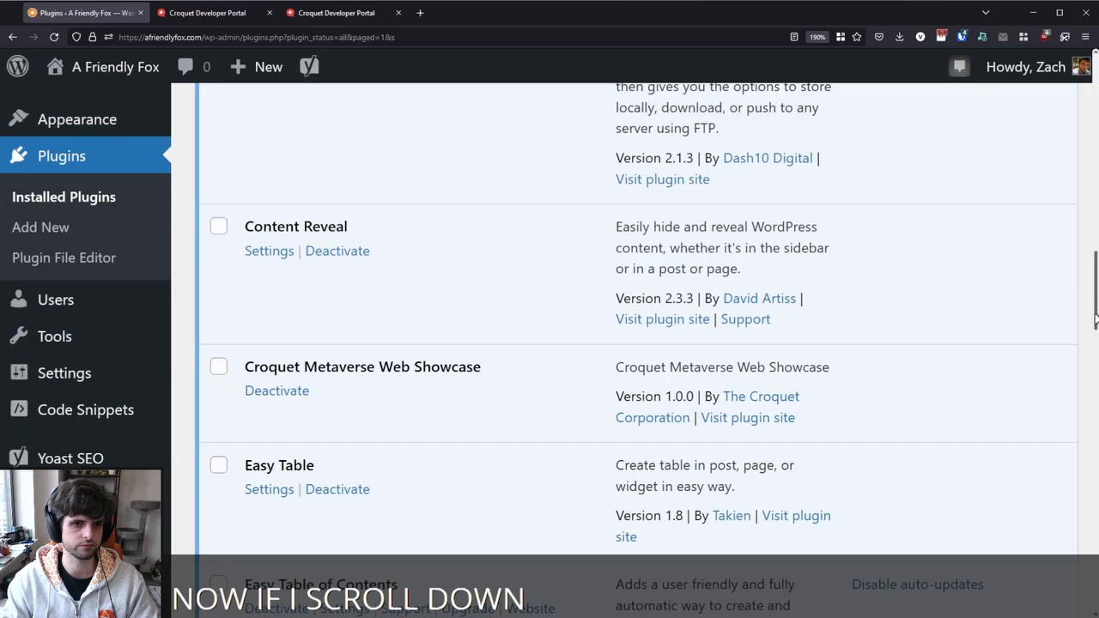
pyautogui.scroll(-3)
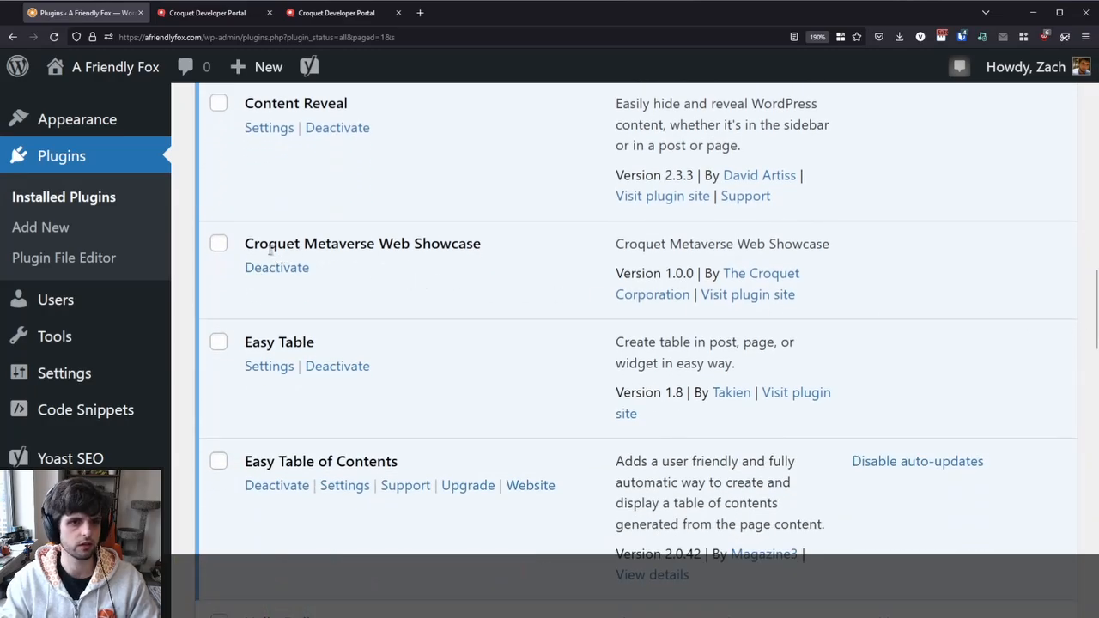
pyautogui.doubleClick(362, 243)
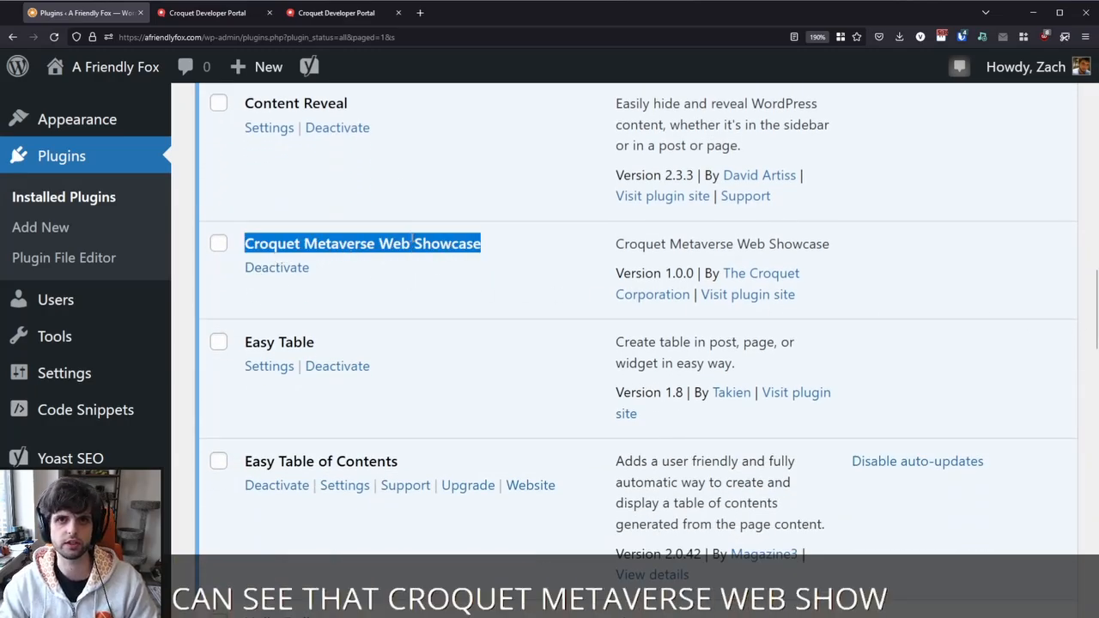
pyautogui.moveTo(427, 274)
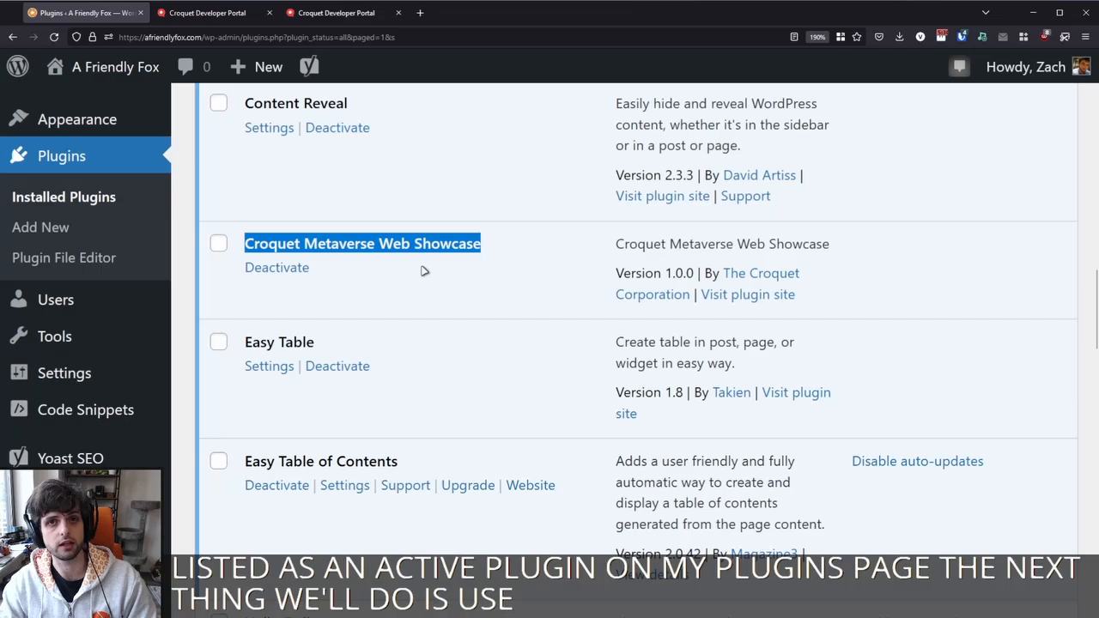
pyautogui.moveTo(337, 270)
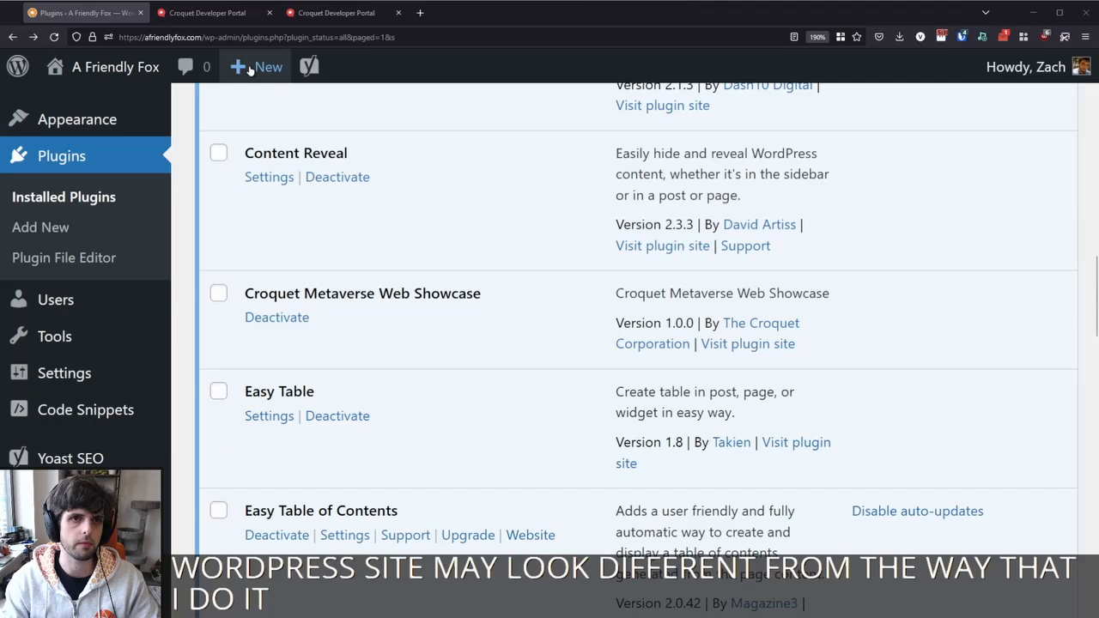
# - Create a new post from + New and title it 'Web Showcase Showcase'
pyautogui.click(268, 67)
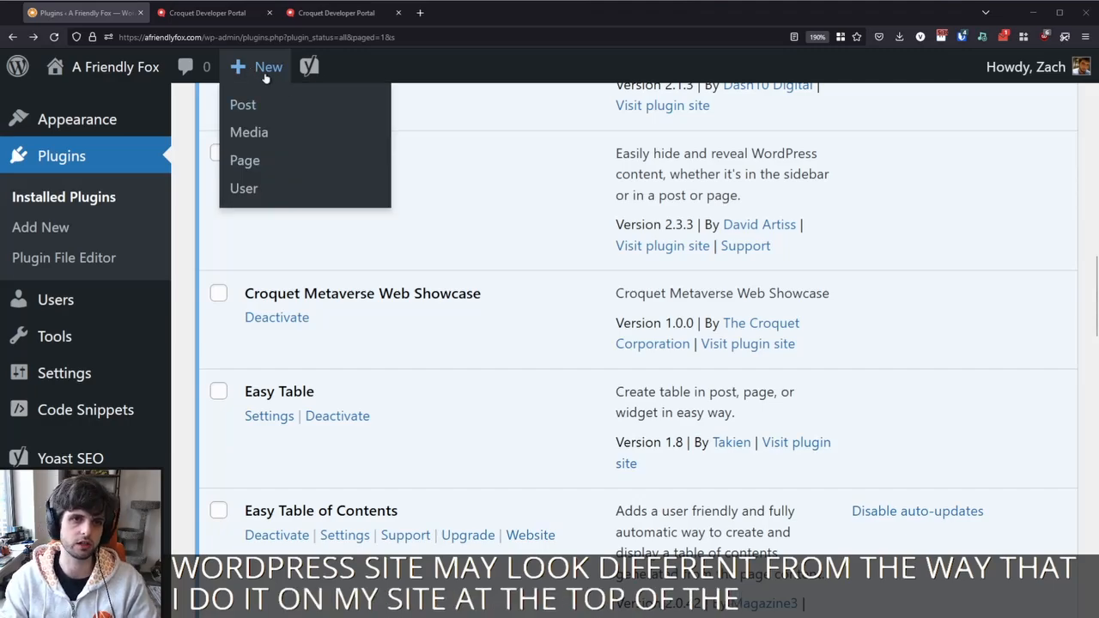
pyautogui.click(243, 104)
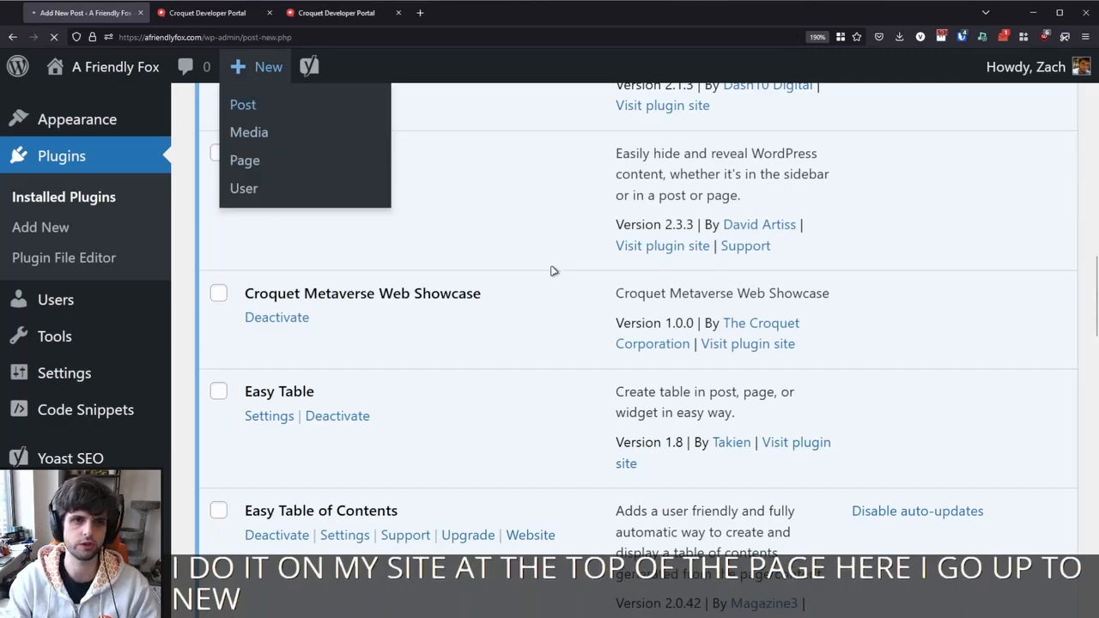
pyautogui.click(243, 104)
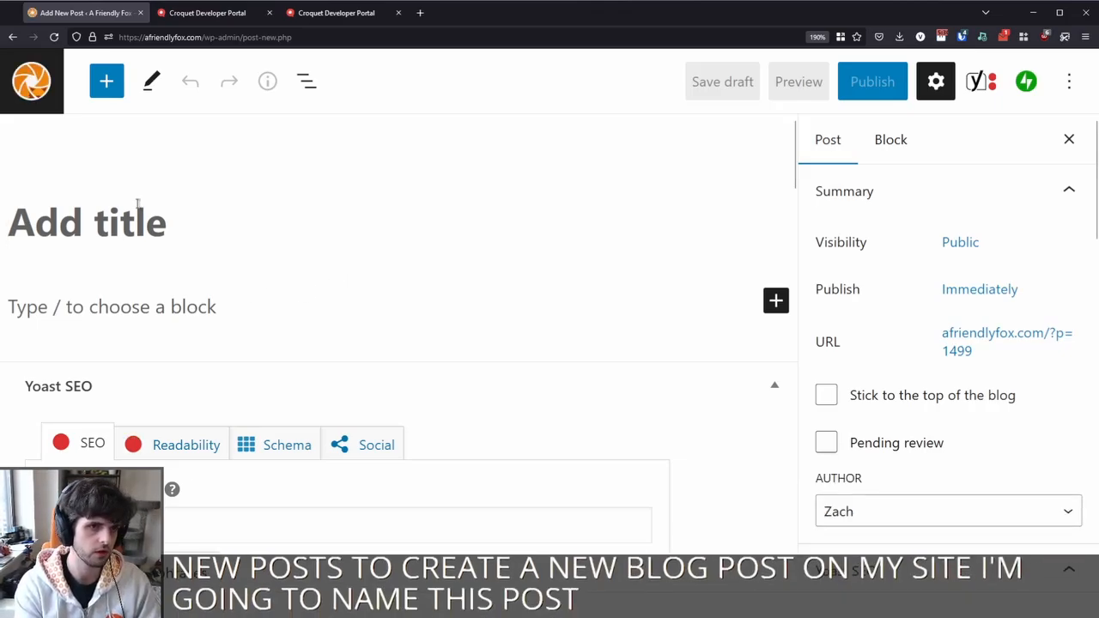
pyautogui.write('Web Showcase')
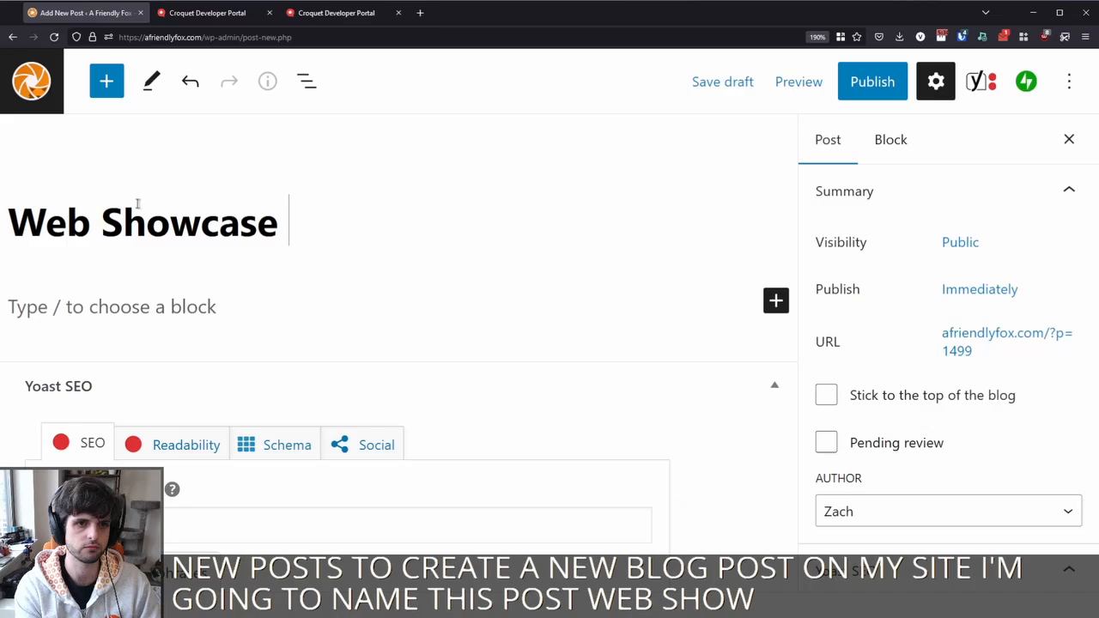
pyautogui.write('Showcase')
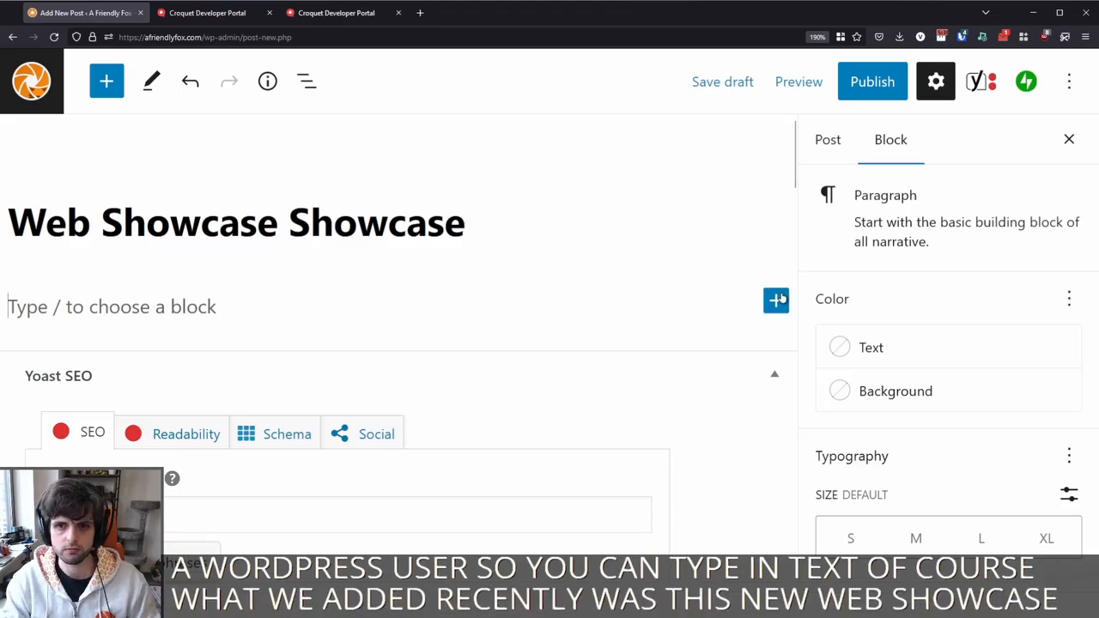
# - Insert a Croquet Metaverse Web Showcase block and enter the Croquet API key
pyautogui.click(775, 301)
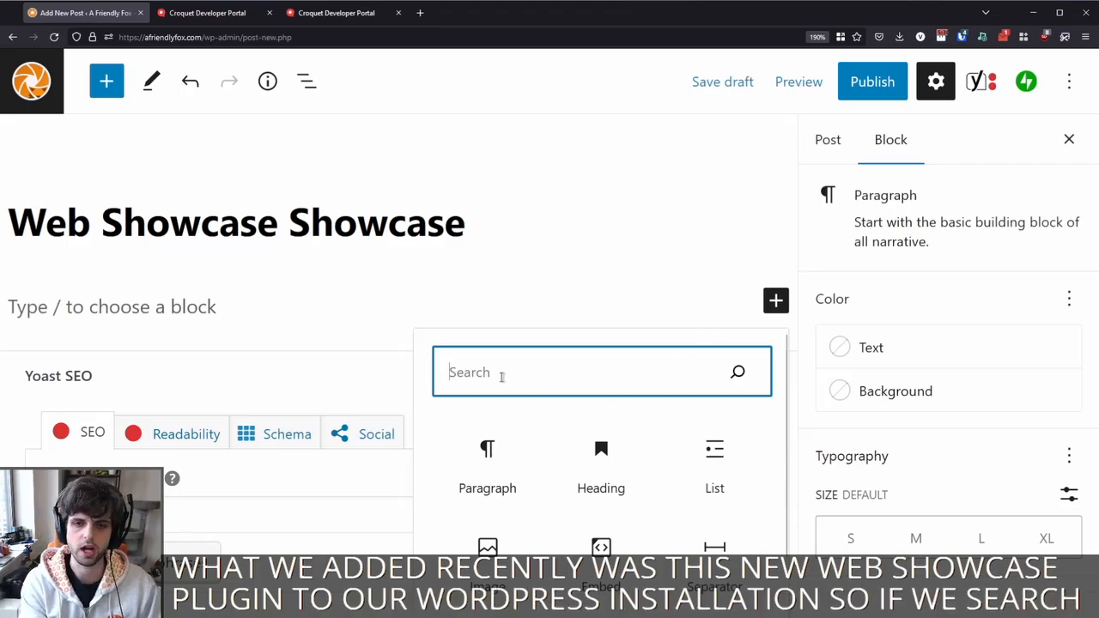
pyautogui.write('web show')
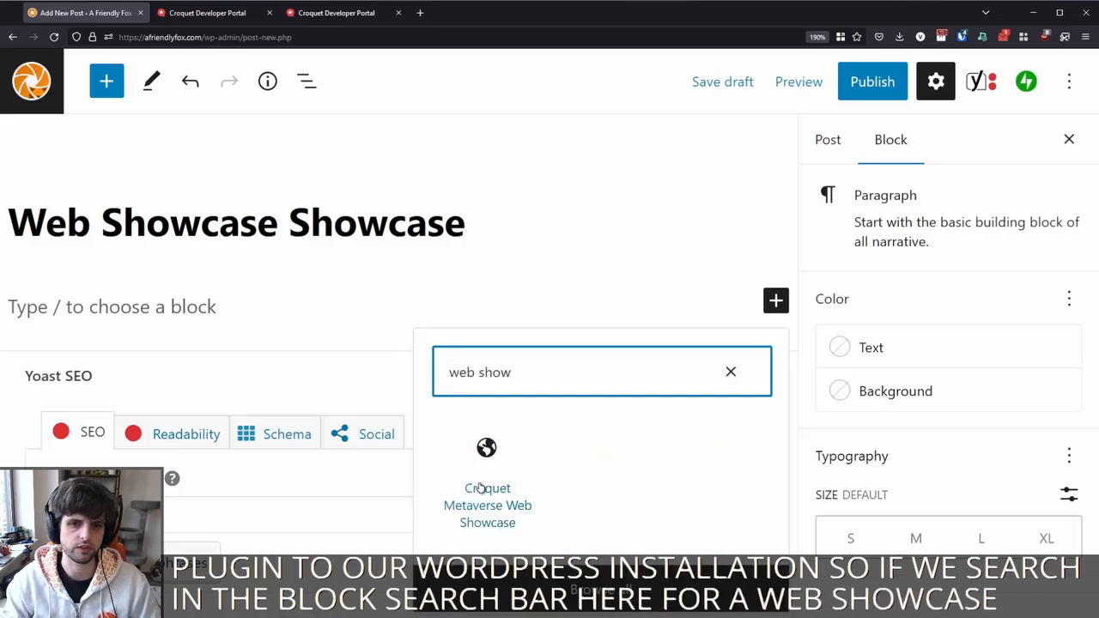
pyautogui.click(487, 498)
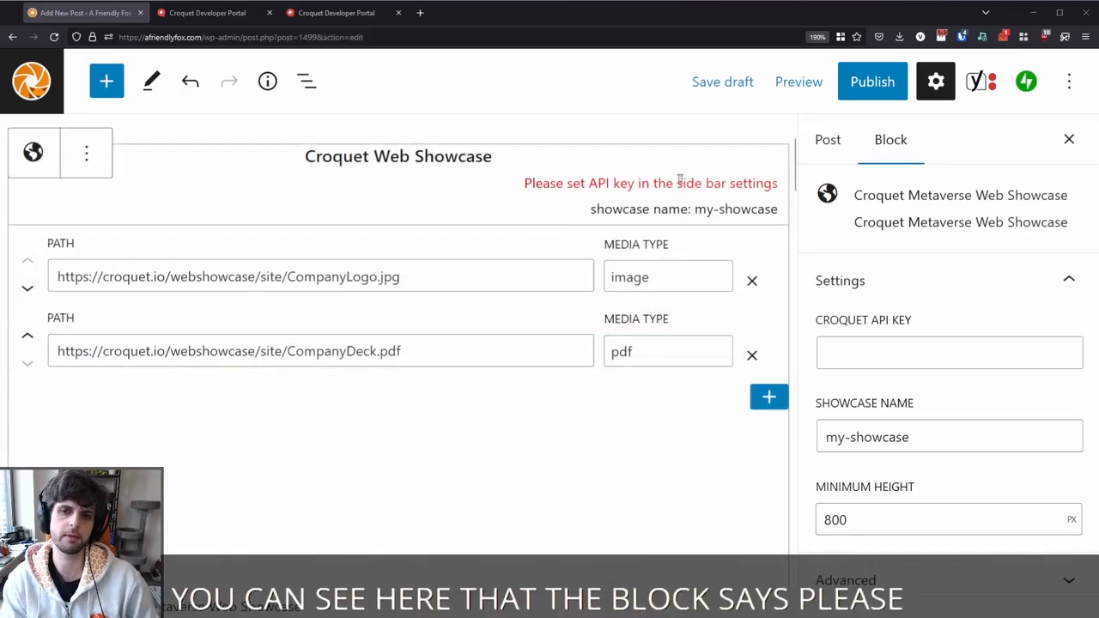
pyautogui.click(949, 352)
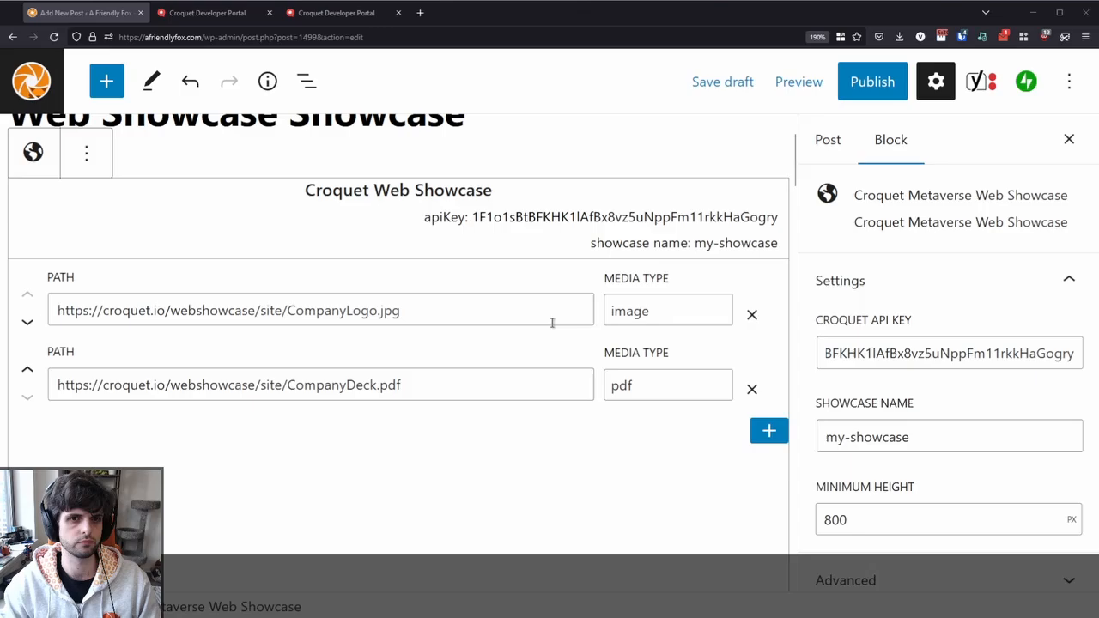
pyautogui.moveTo(469, 489)
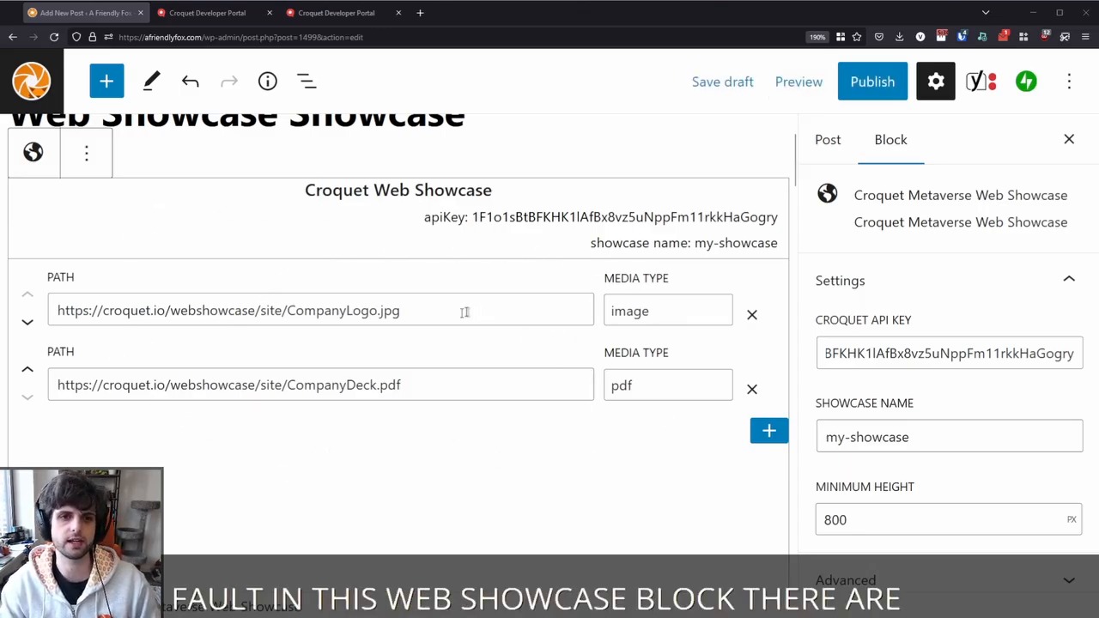
pyautogui.moveTo(718, 345)
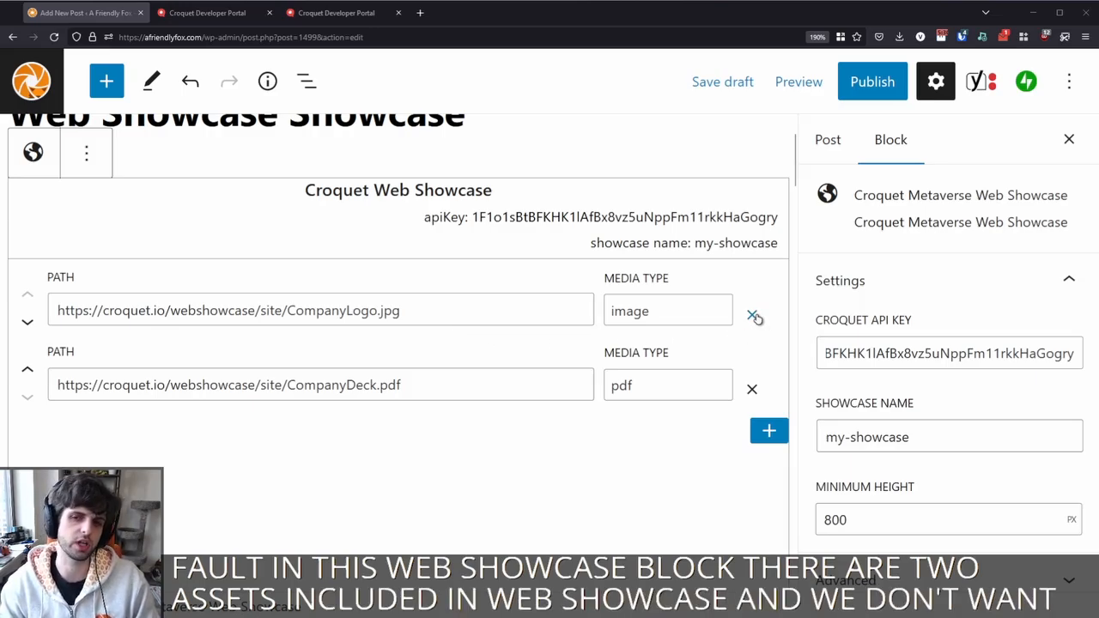
# - Remove the default logo and PDF assets, add three photos as image media, and save the draft
pyautogui.click(752, 318)
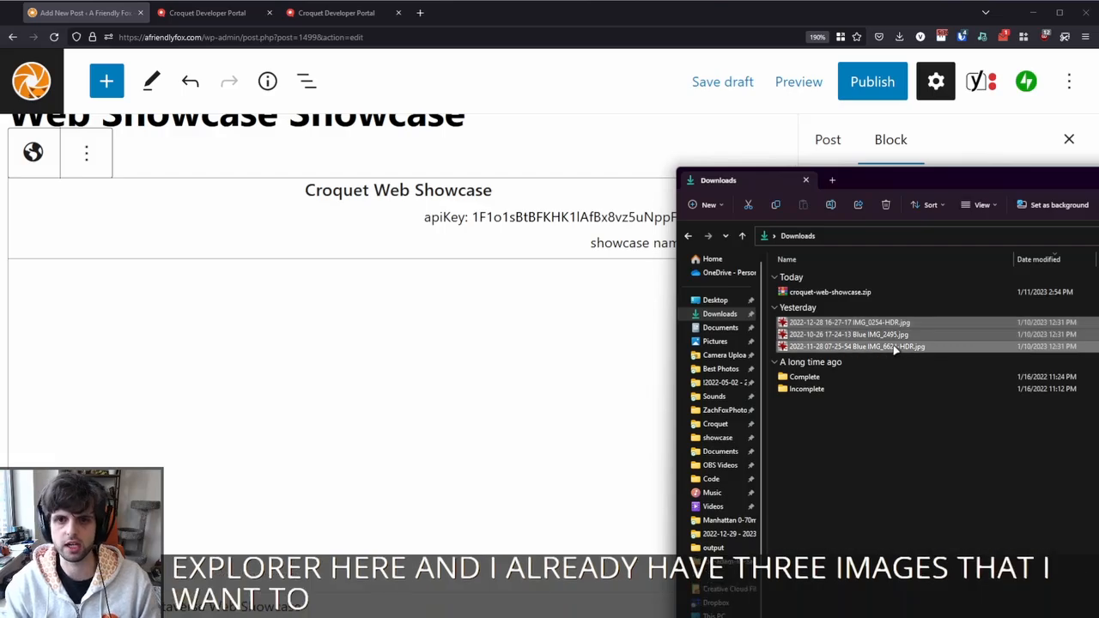
pyautogui.click(848, 322)
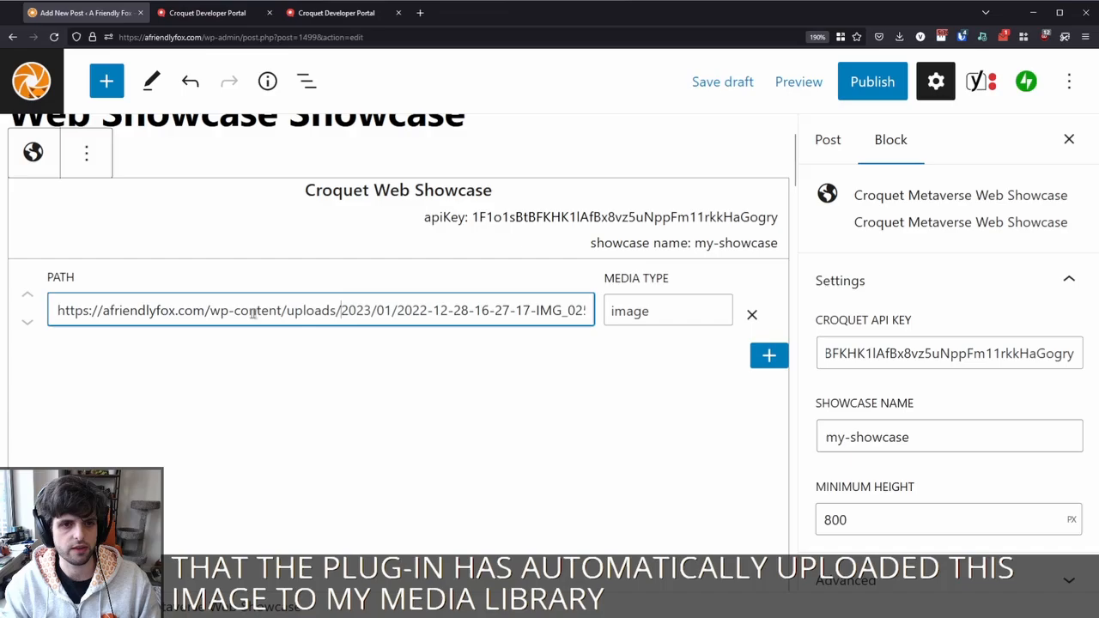
pyautogui.tripleClick(320, 310)
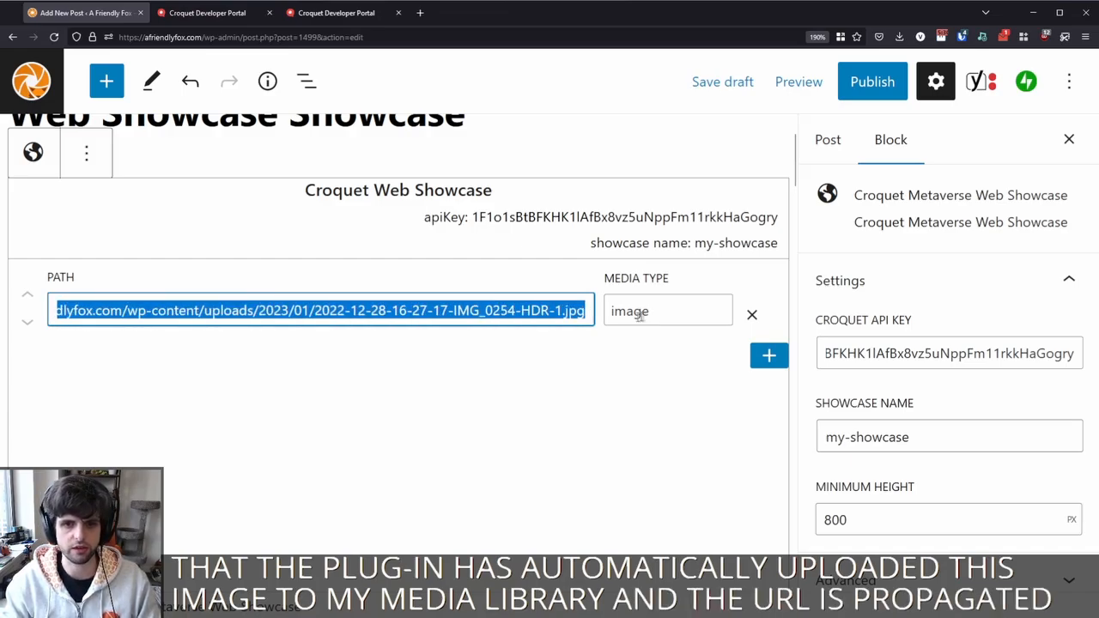
pyautogui.click(668, 311)
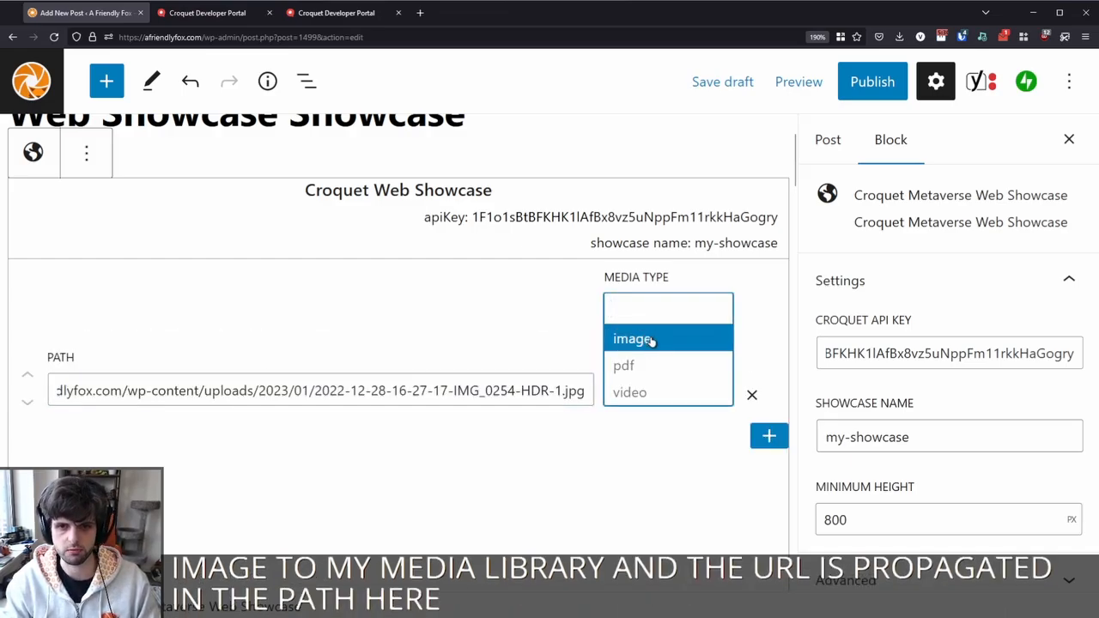
pyautogui.moveTo(625, 365)
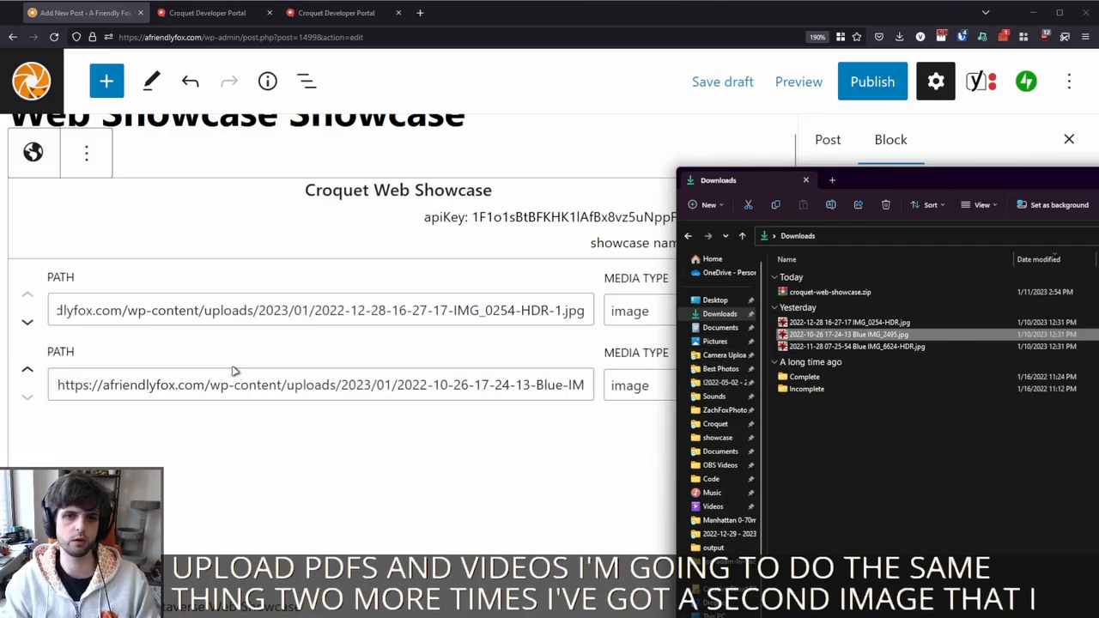
pyautogui.click(850, 346)
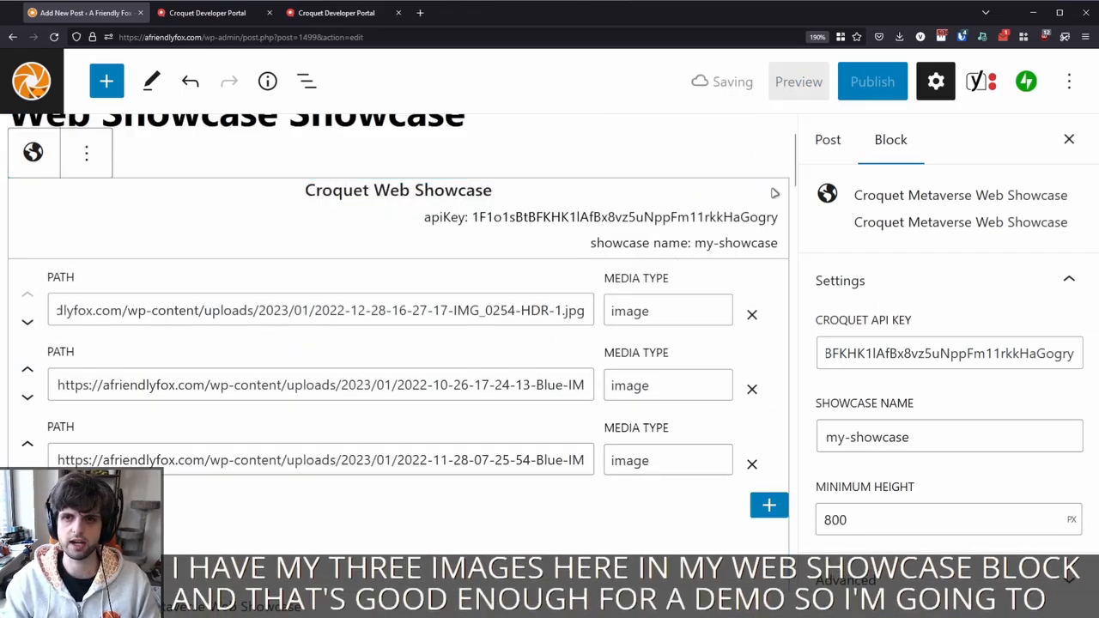
# - Preview the post in a new tab and drag around the gallery's city photos
pyautogui.click(798, 82)
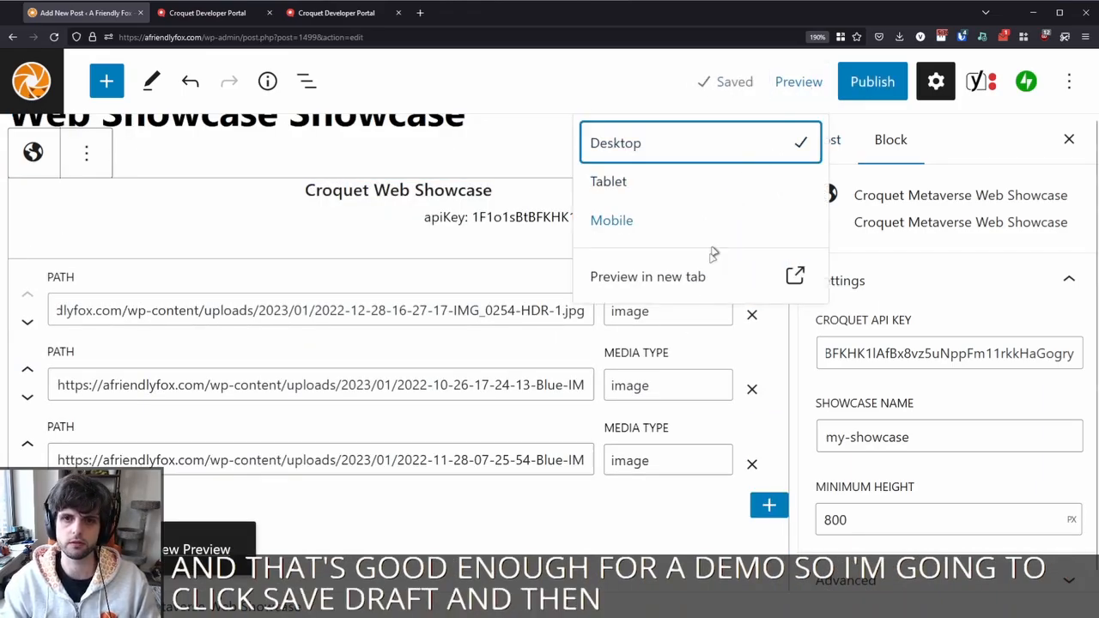
pyautogui.click(647, 276)
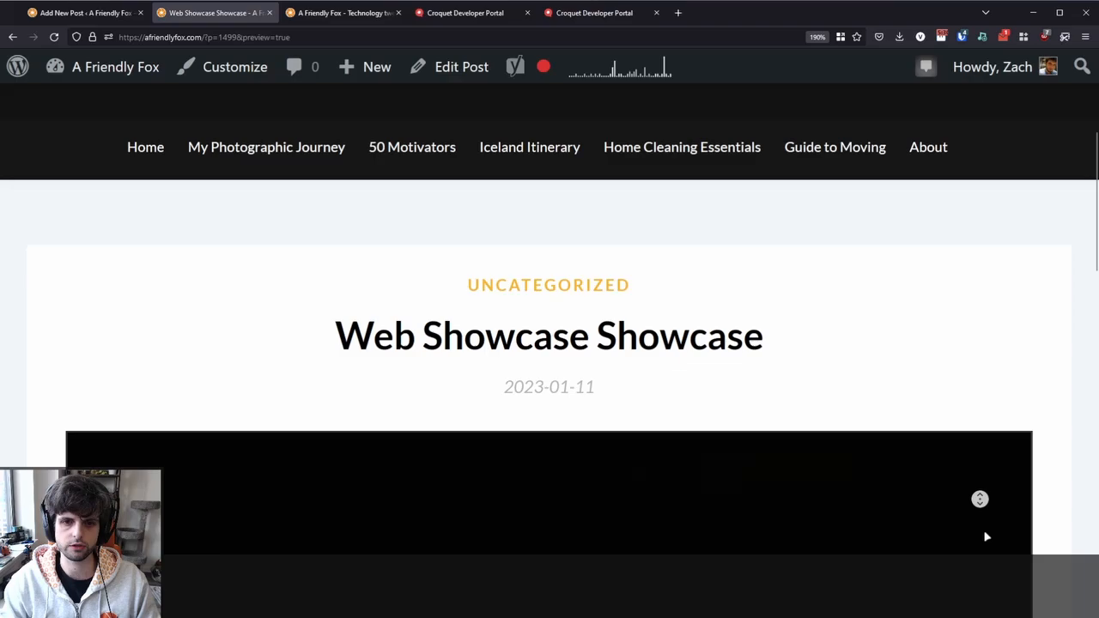
pyautogui.scroll(-3)
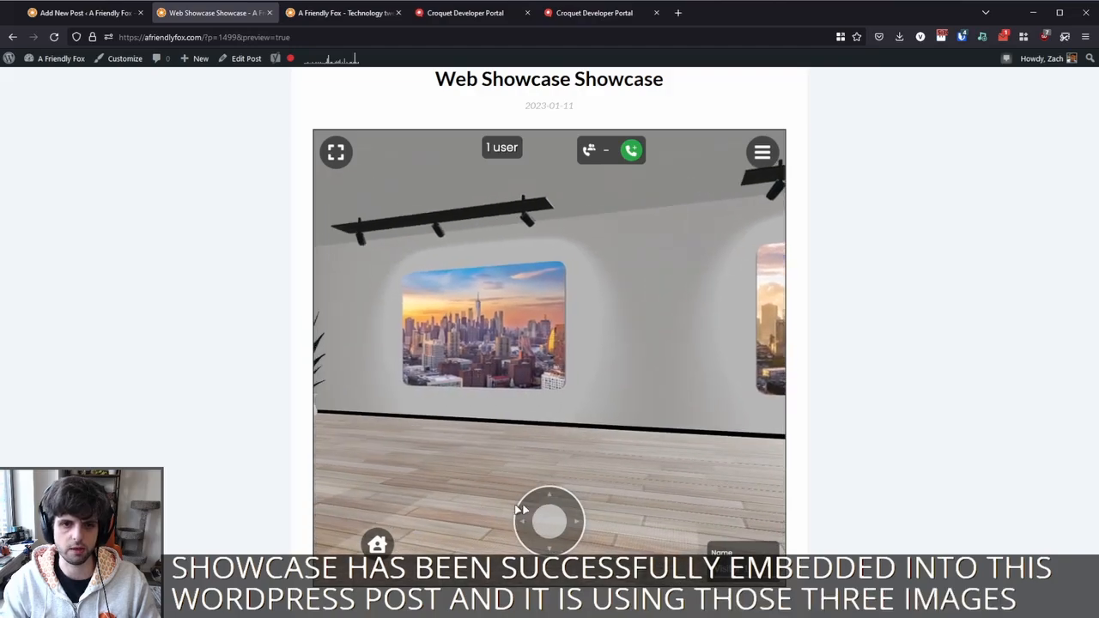
pyautogui.moveTo(550, 521); pyautogui.dragTo(571, 524)
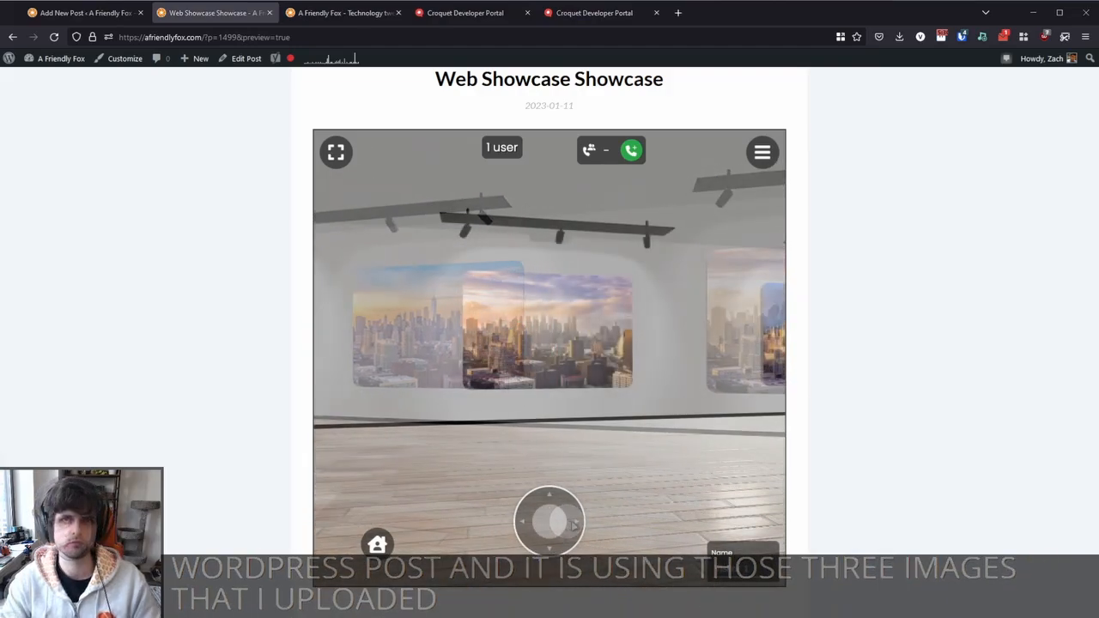